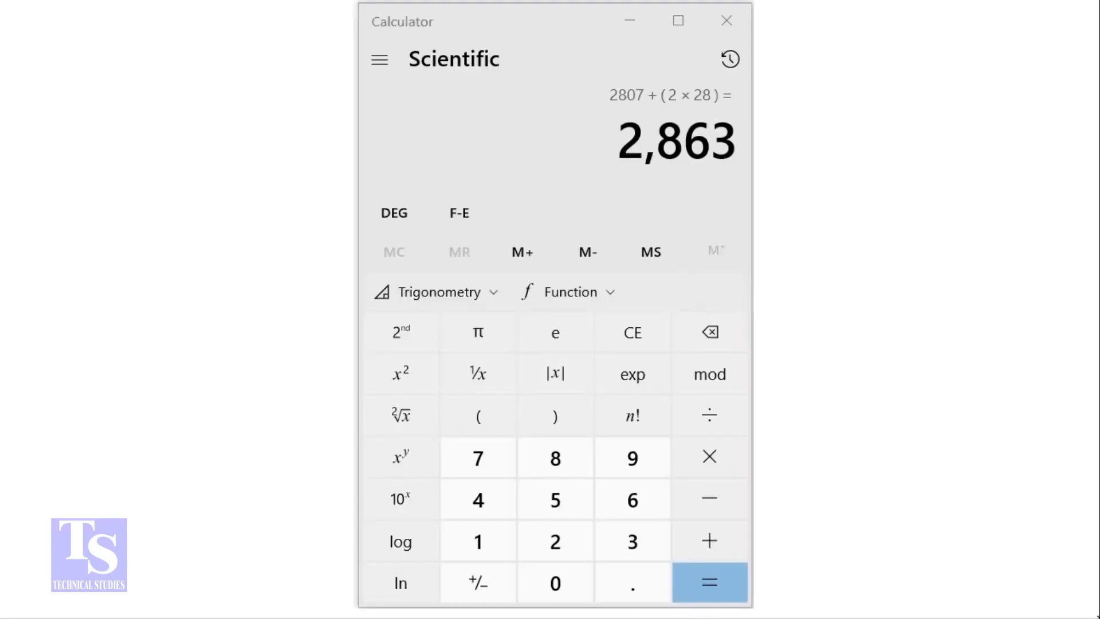
Evaluate 3000 − (114 + 79) to get 2,807.
left_click(633, 542)
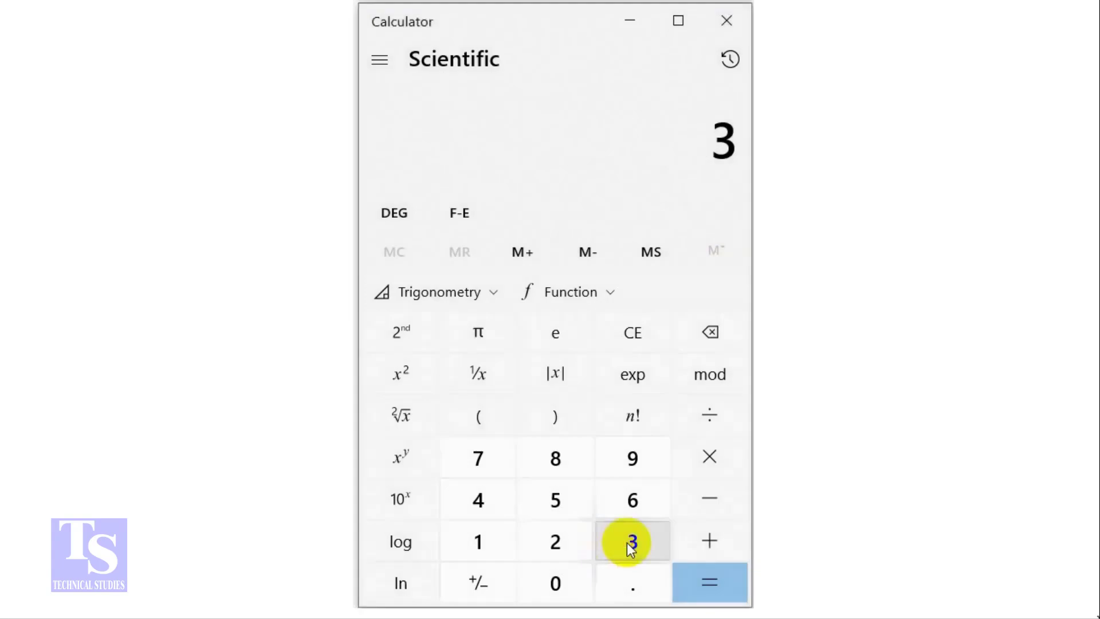
left_click(556, 584)
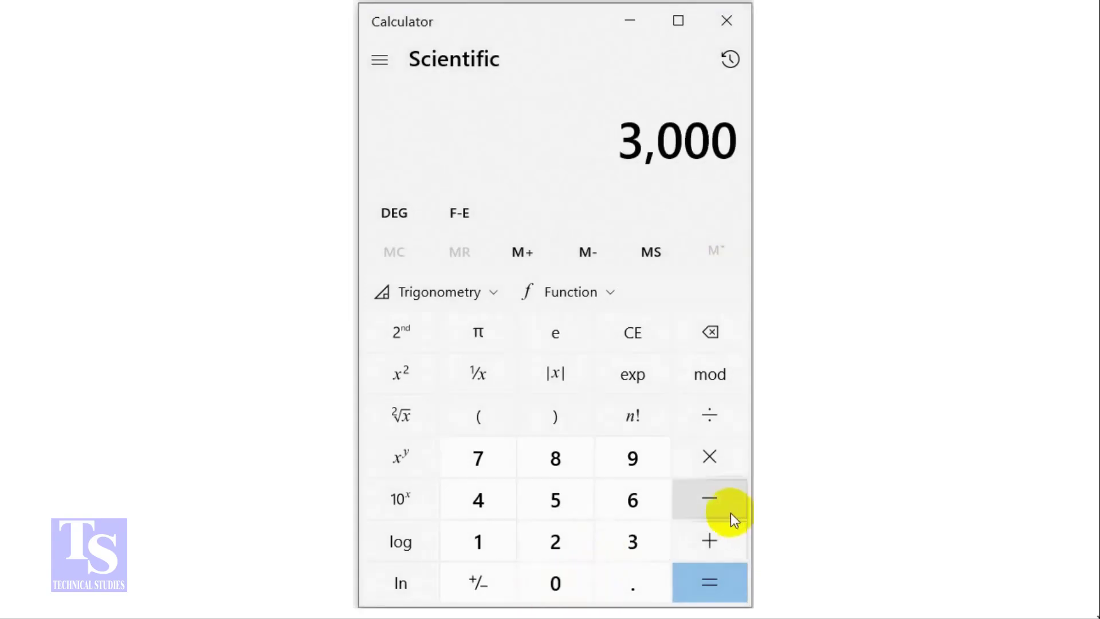
left_click(710, 499)
type("114")
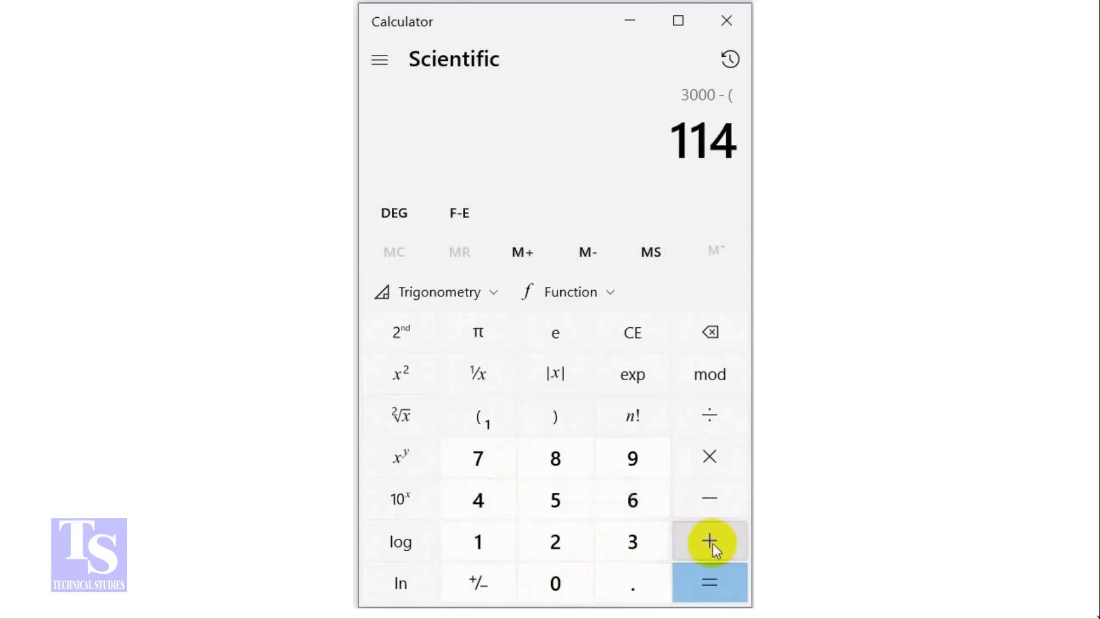
left_click(708, 541)
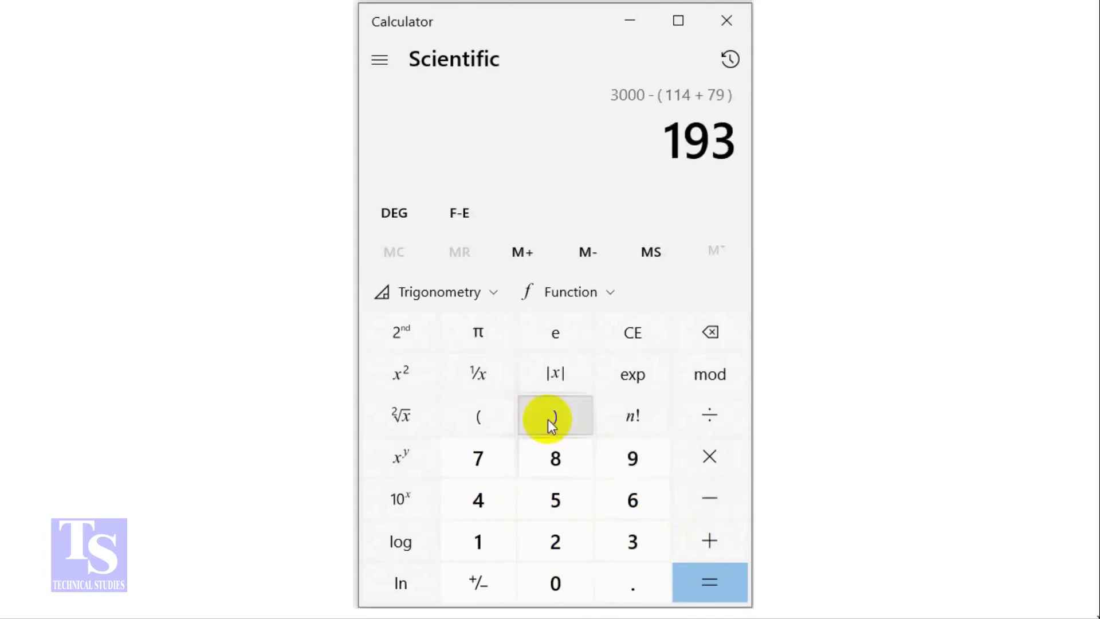
left_click(706, 583)
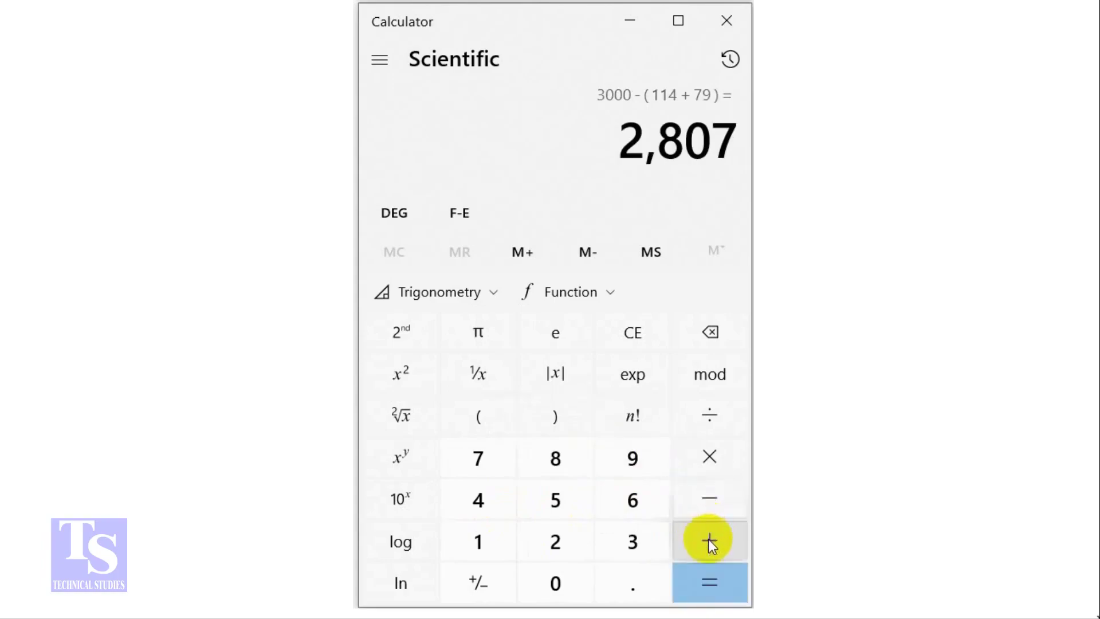
Evaluate 2807 + (2 × 28) to get 2,863.
left_click(709, 541)
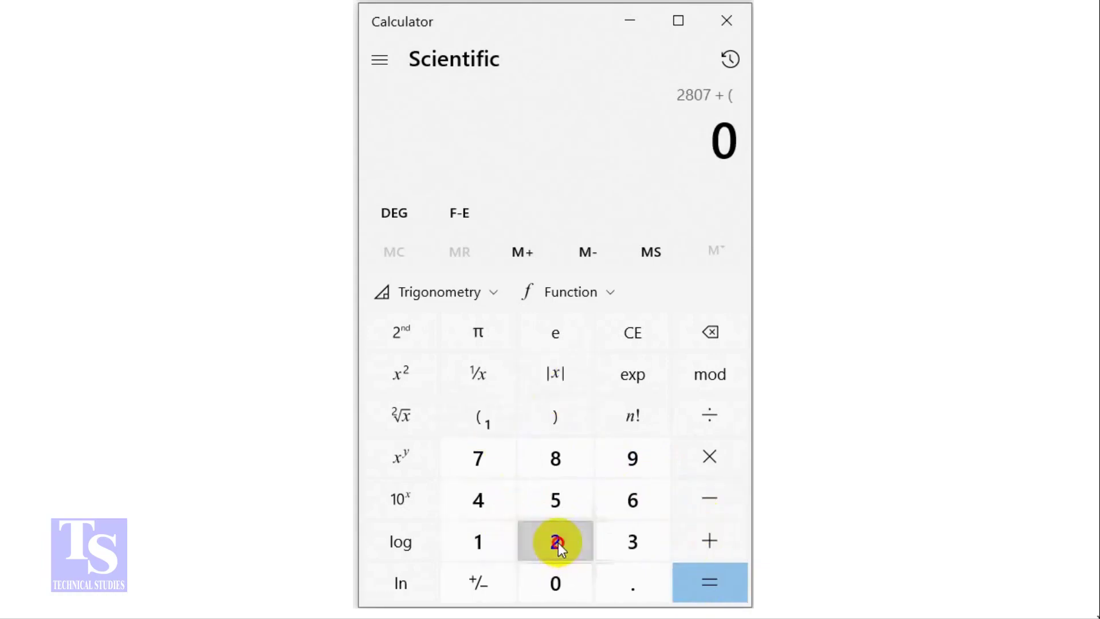
left_click(555, 542)
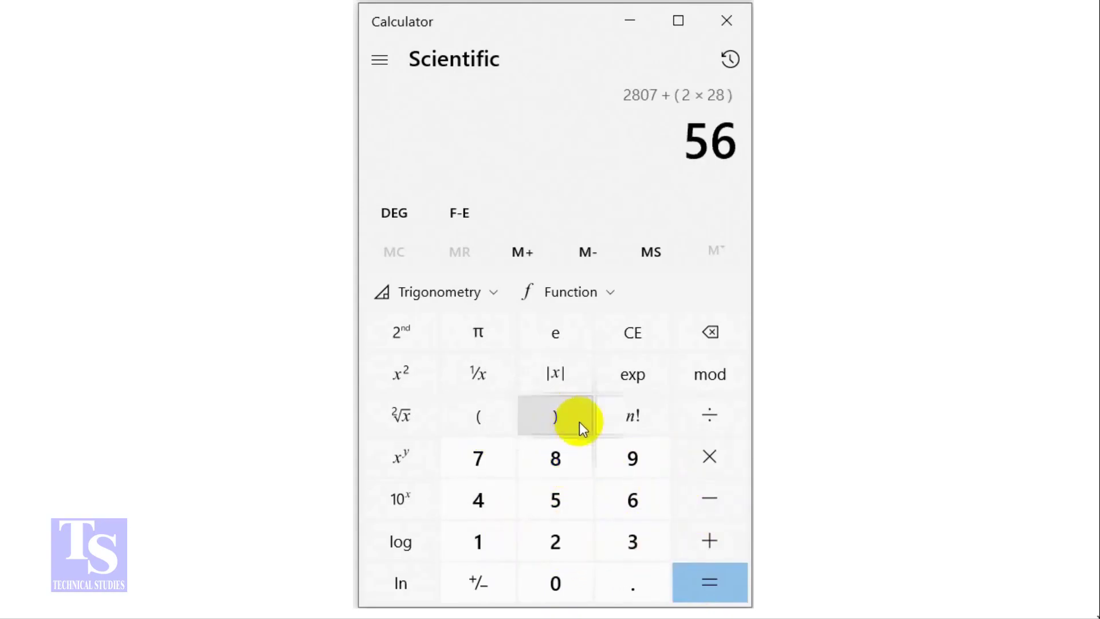
left_click(707, 584)
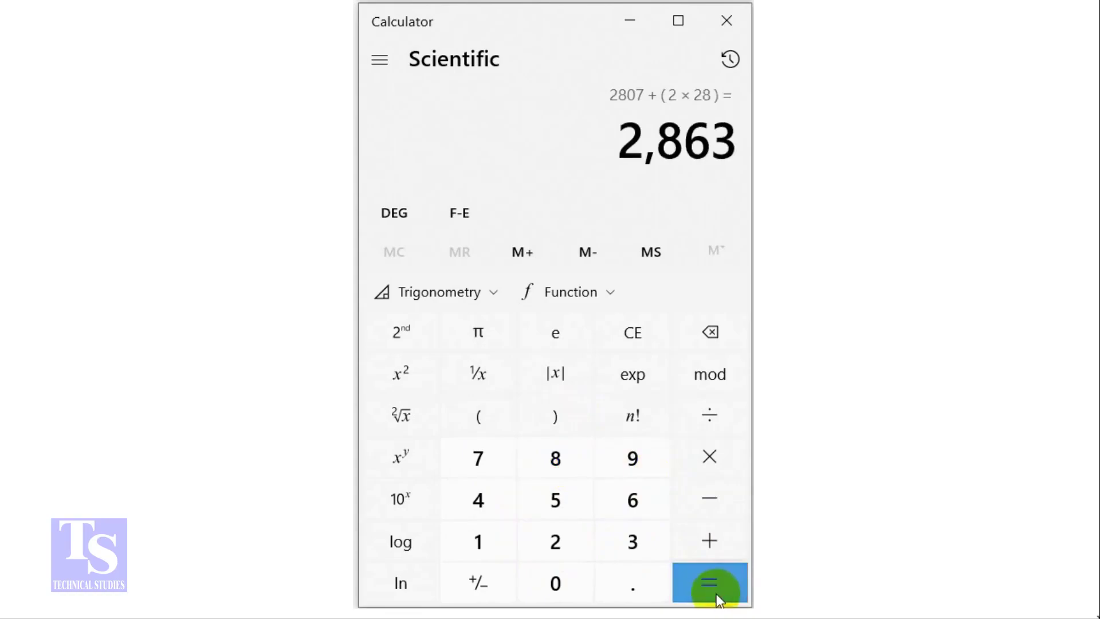